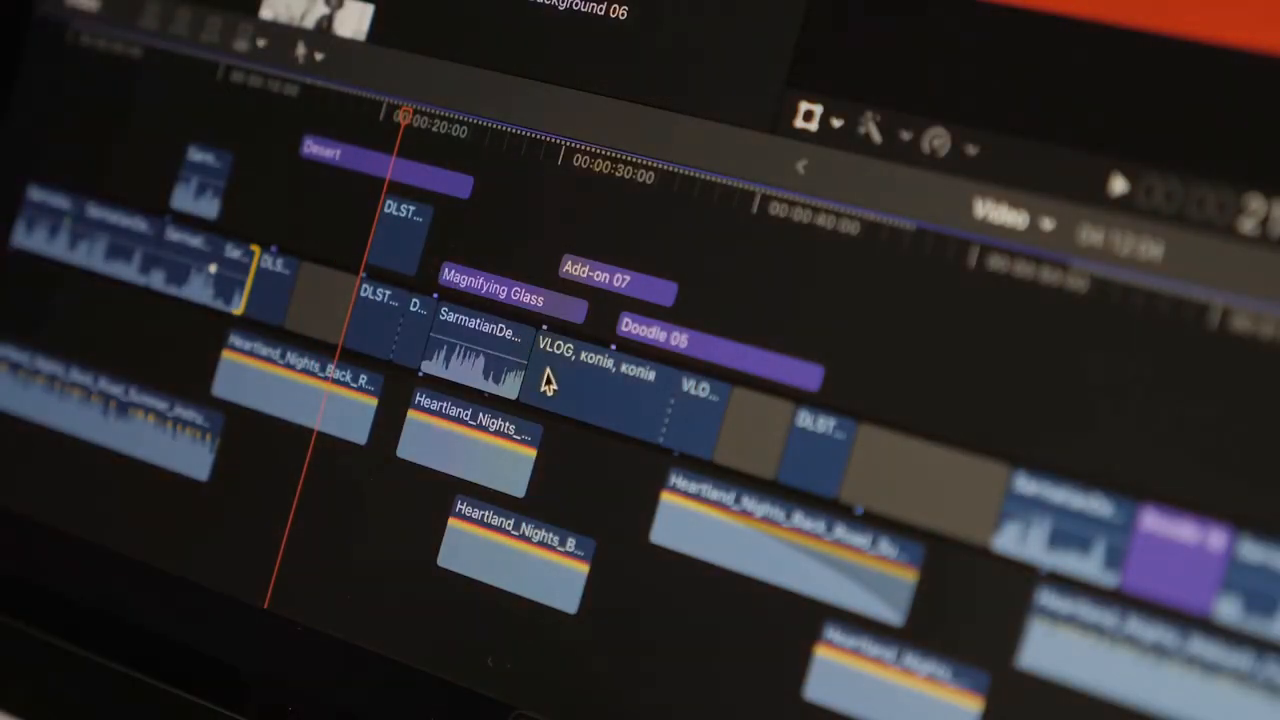
Select the Magnifying Glass title clip connected above the video in the timeline
{"action": "left_click", "coordinate": [500, 285]}
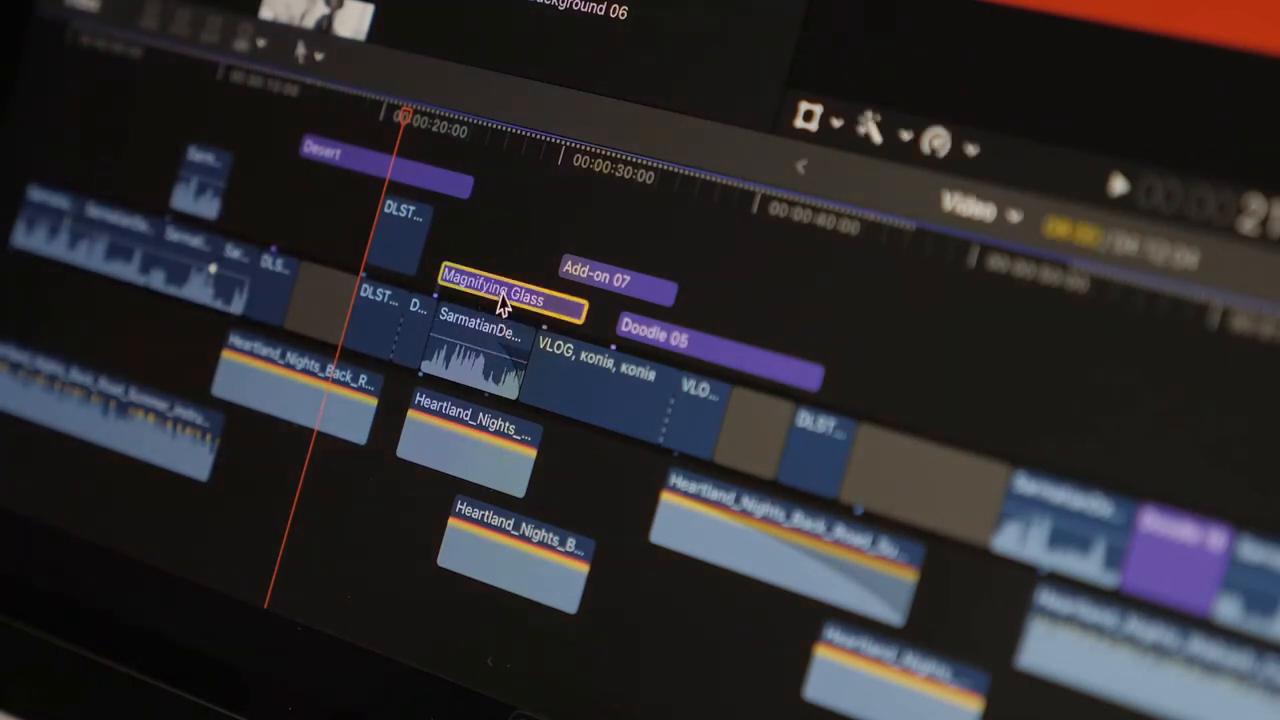